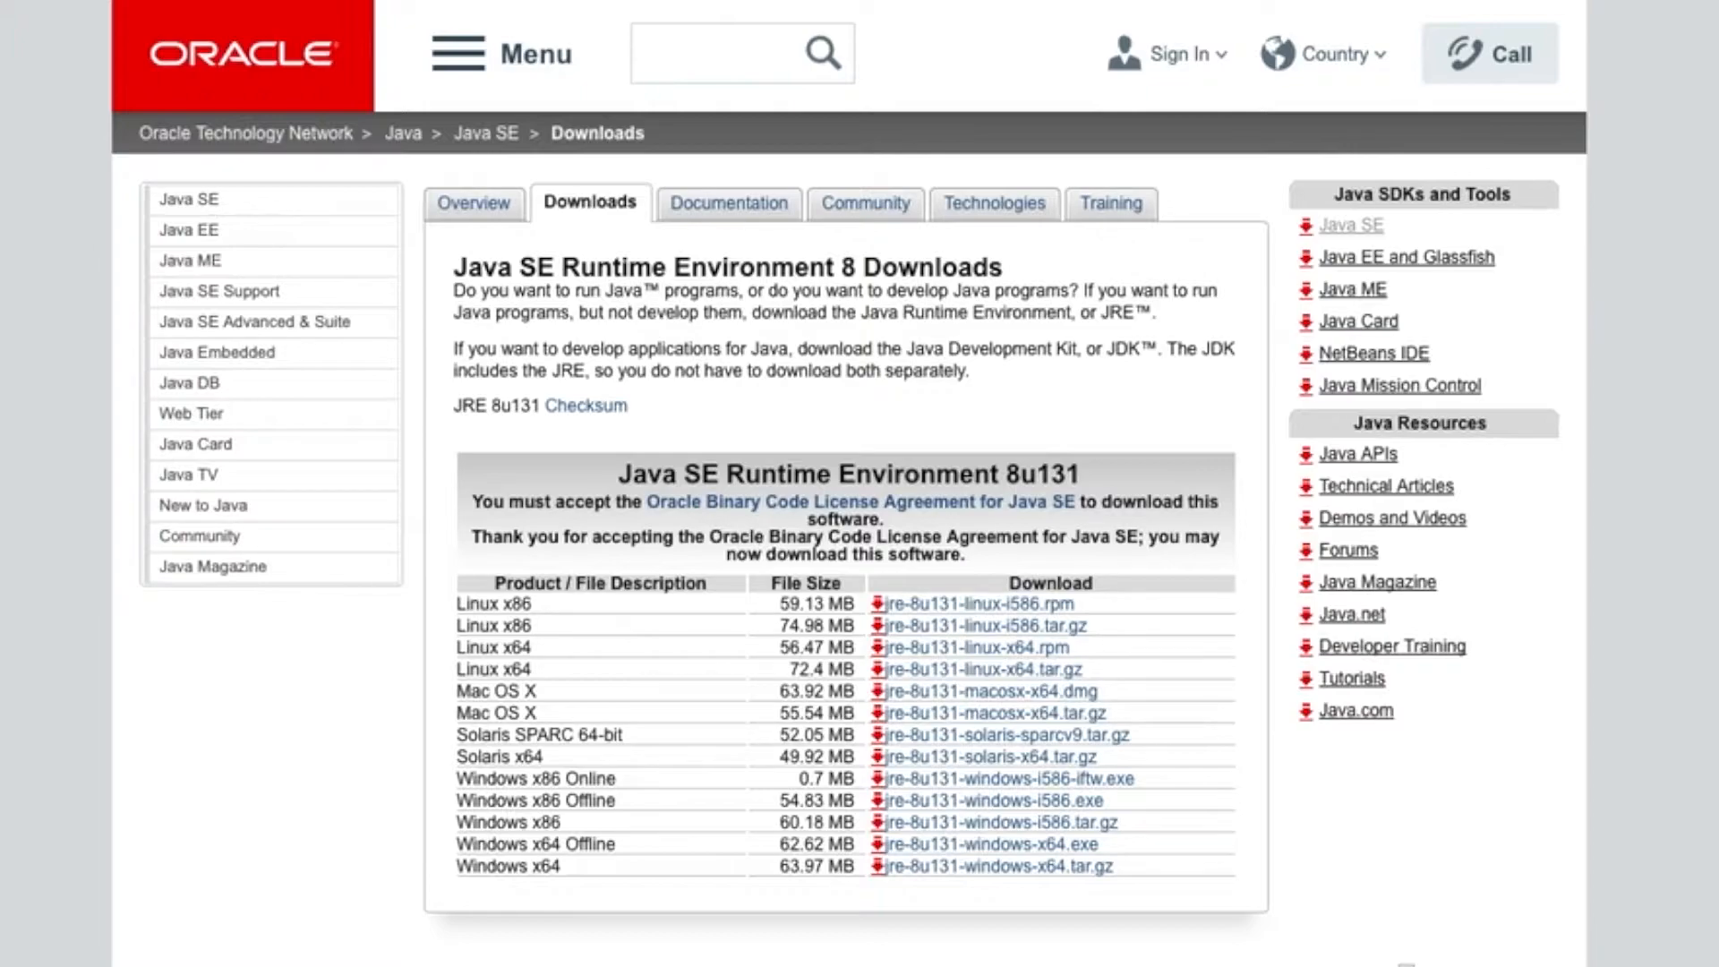
Scroll down the Oracle downloads page to the JRE 8u131 download table.
scroll("down", 3)
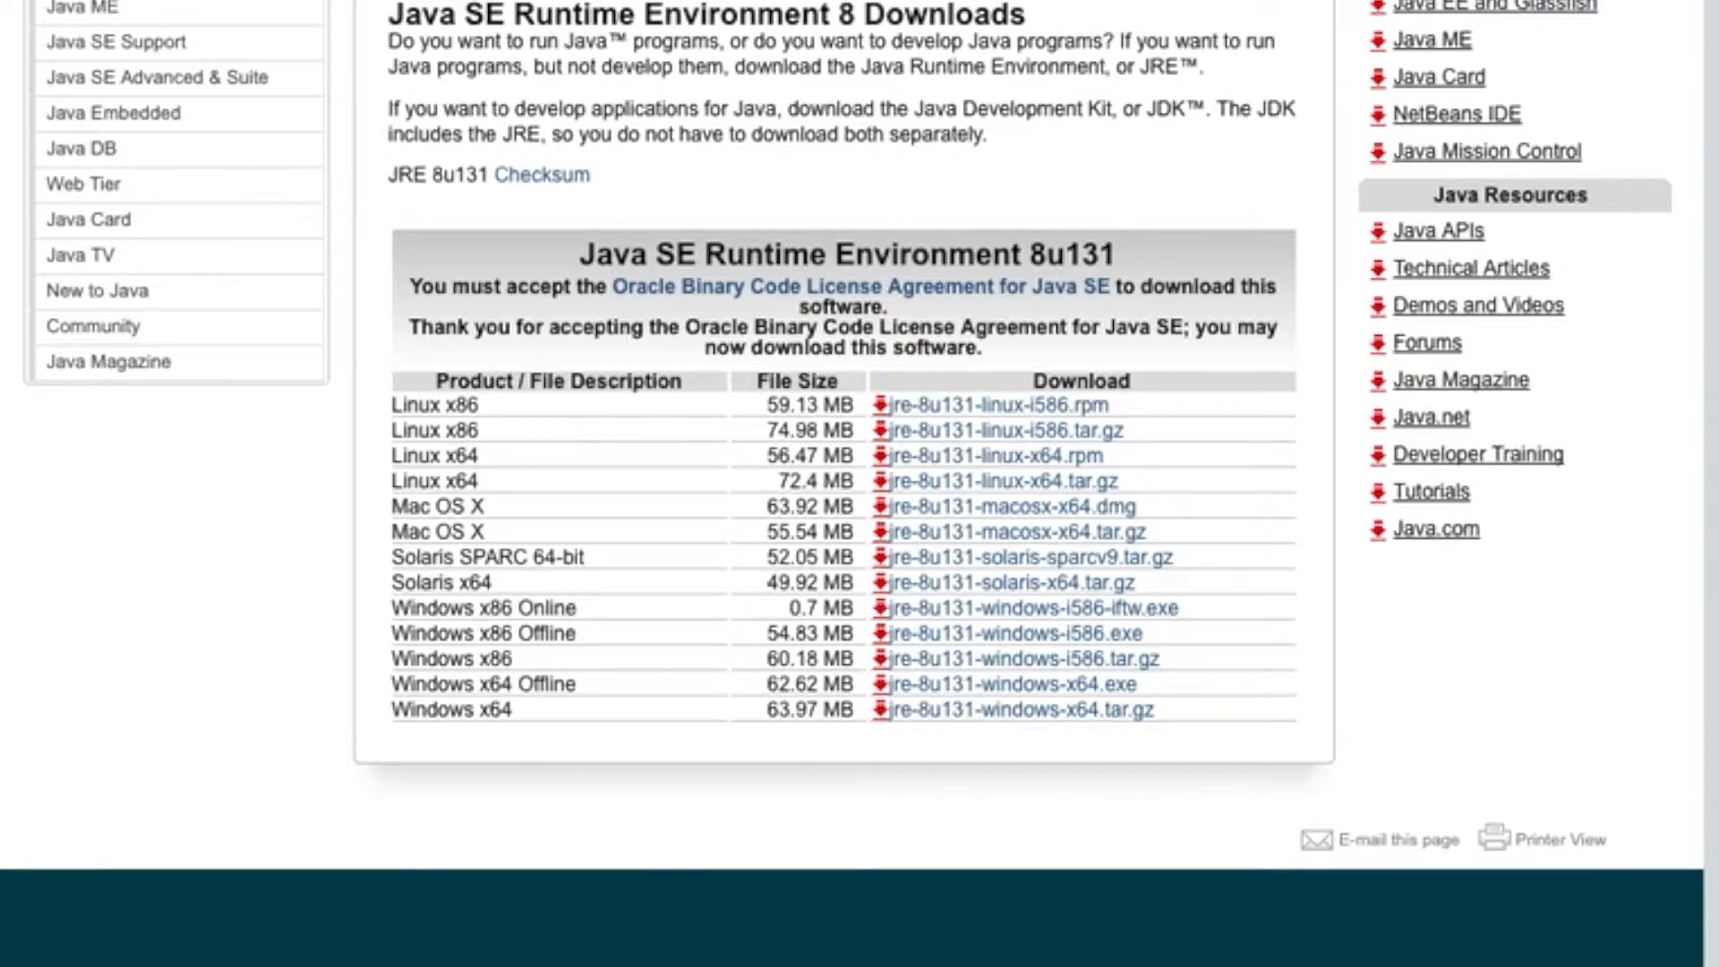
mouse_move(1006, 582)
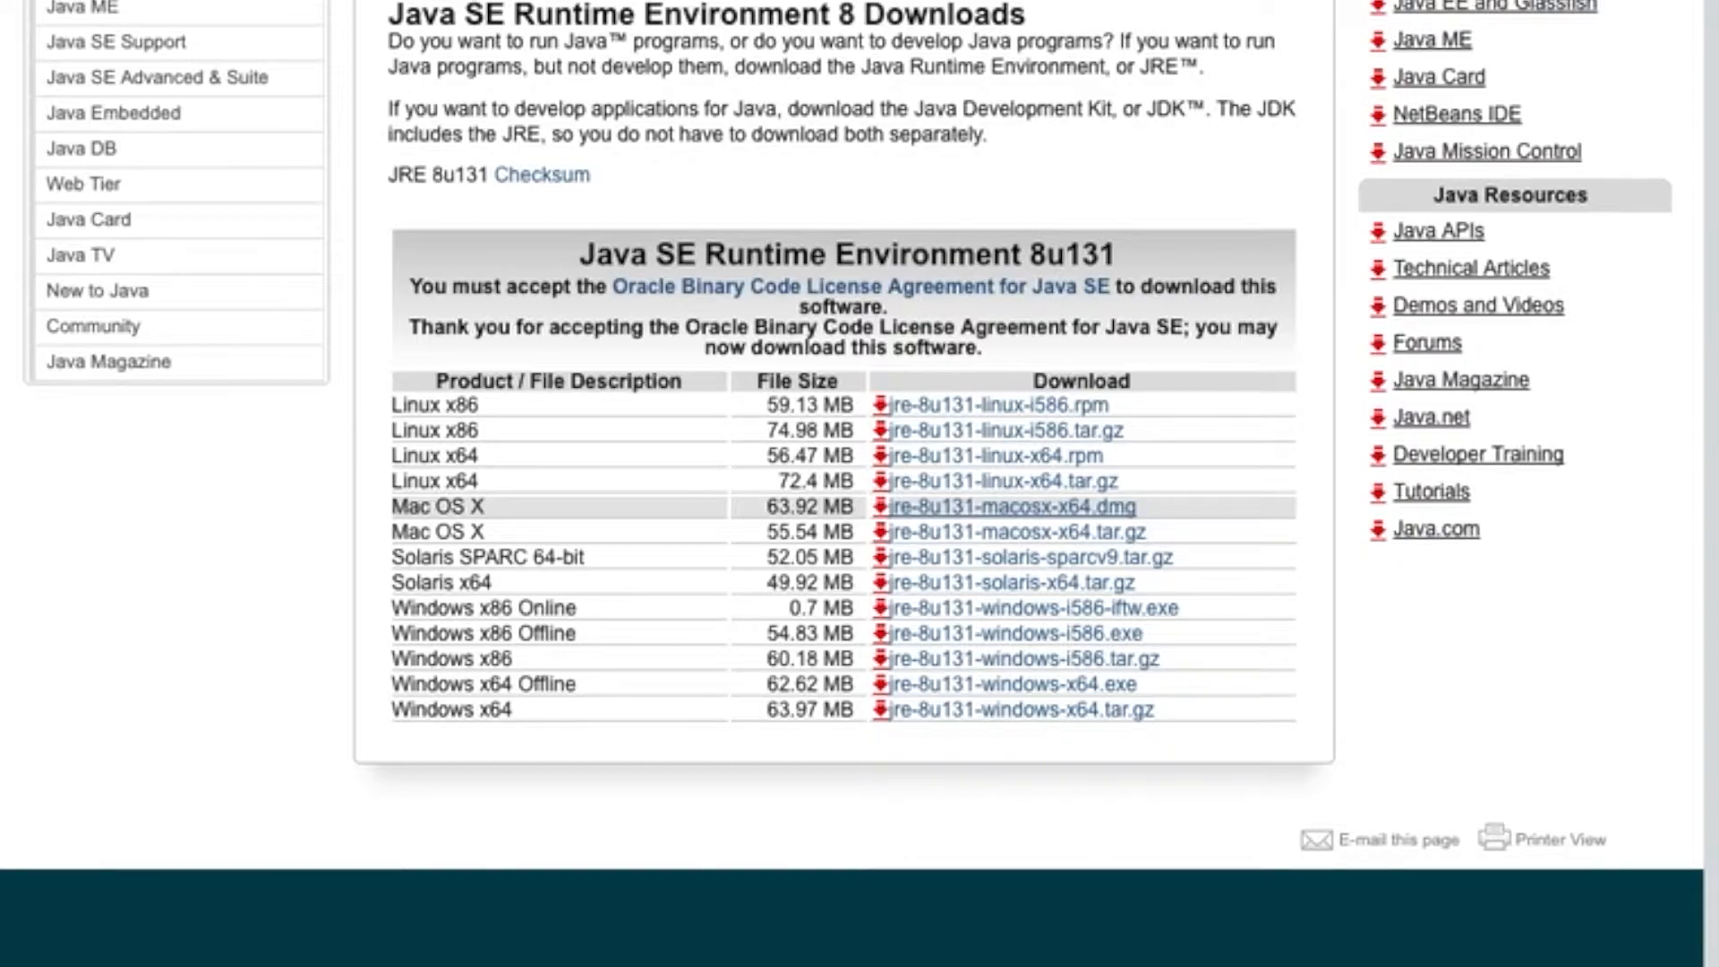
mouse_move(1009, 532)
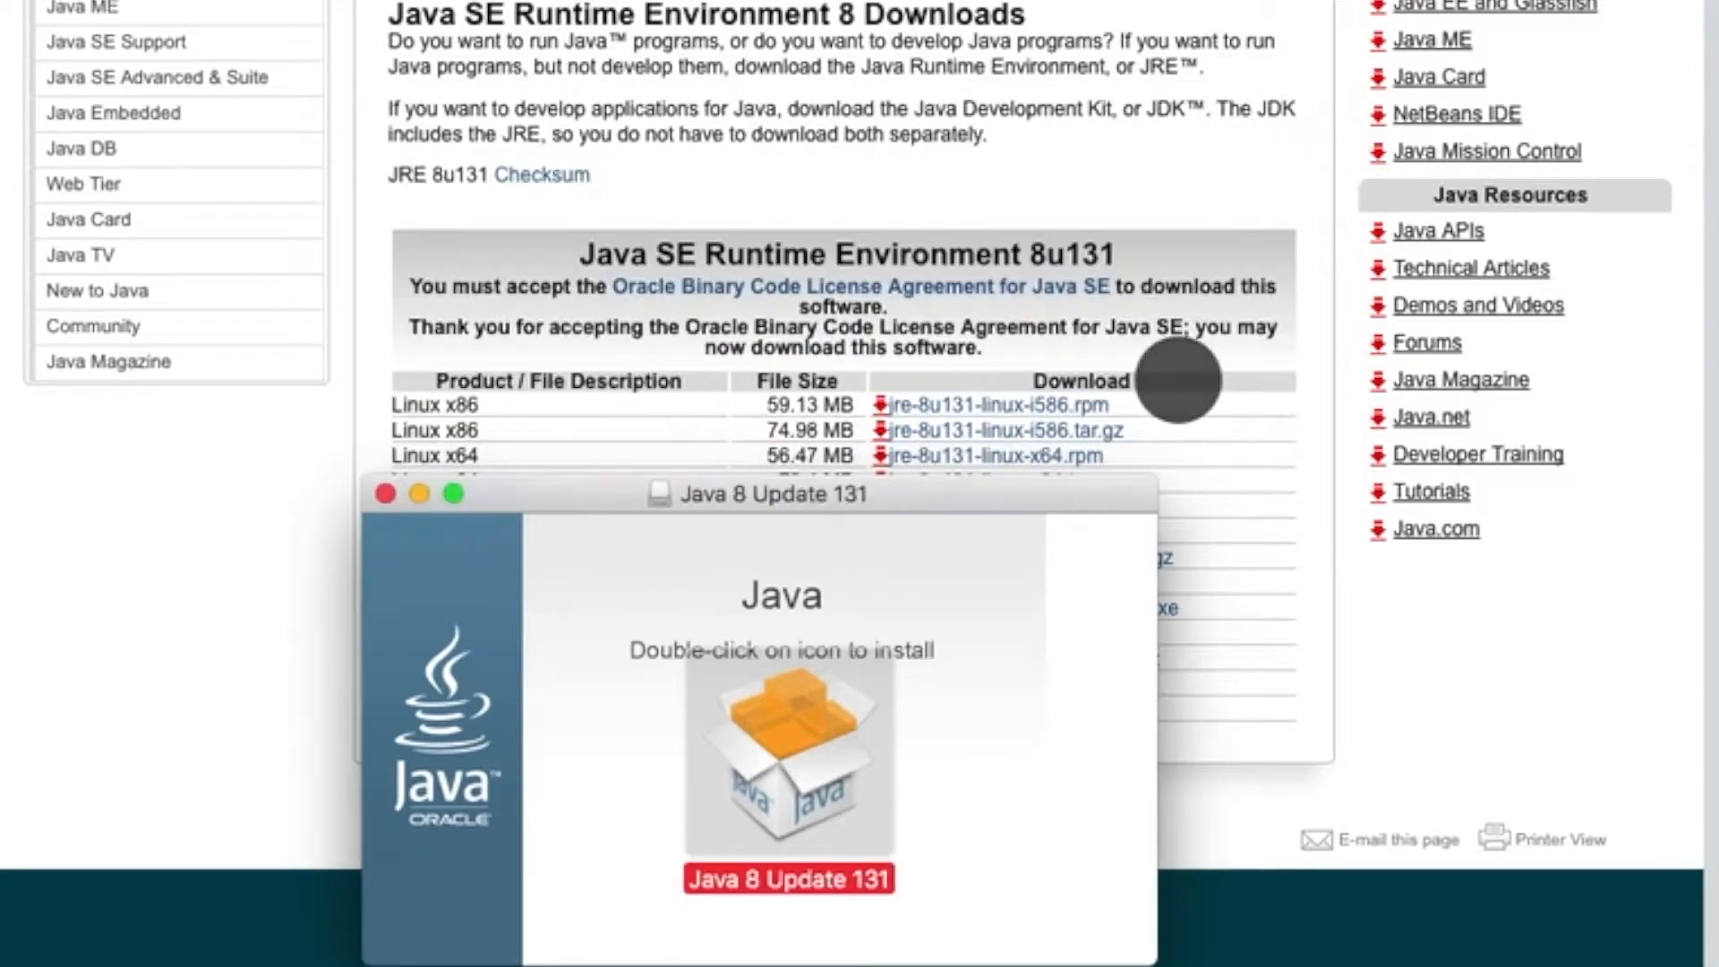
Launch the Java 8 Update 131 installer, approve its helper tool, and pass the welcome screen.
double_click(787, 753)
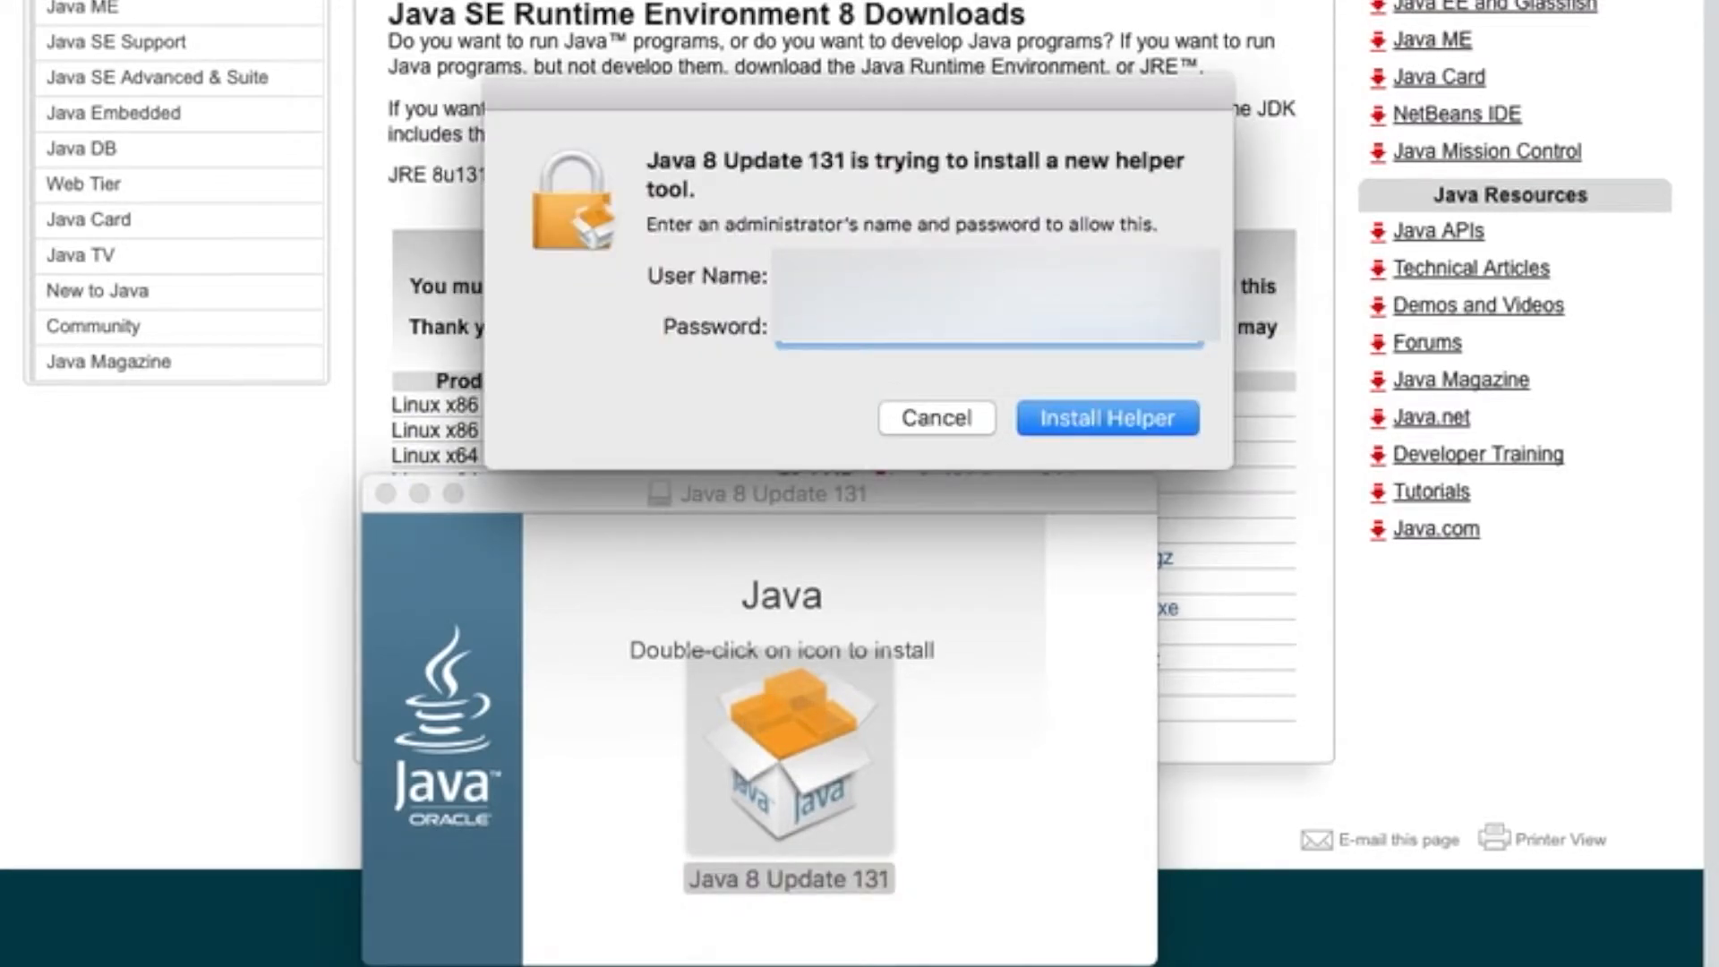
left_click(1105, 418)
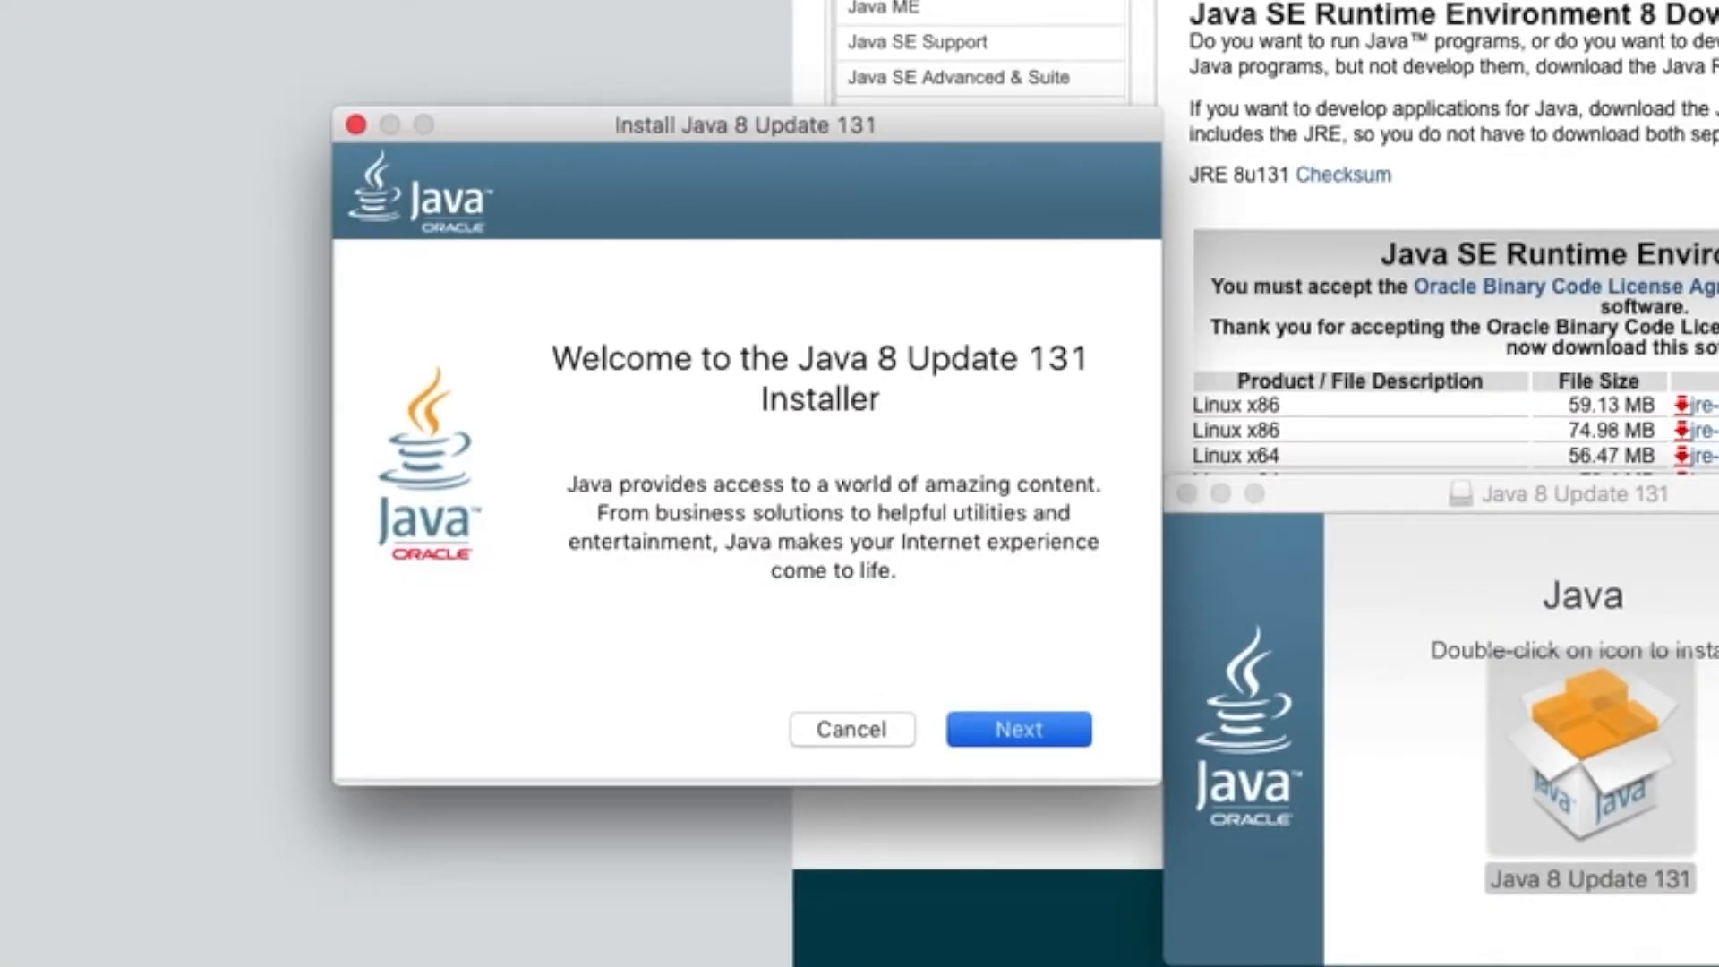
left_click(1017, 729)
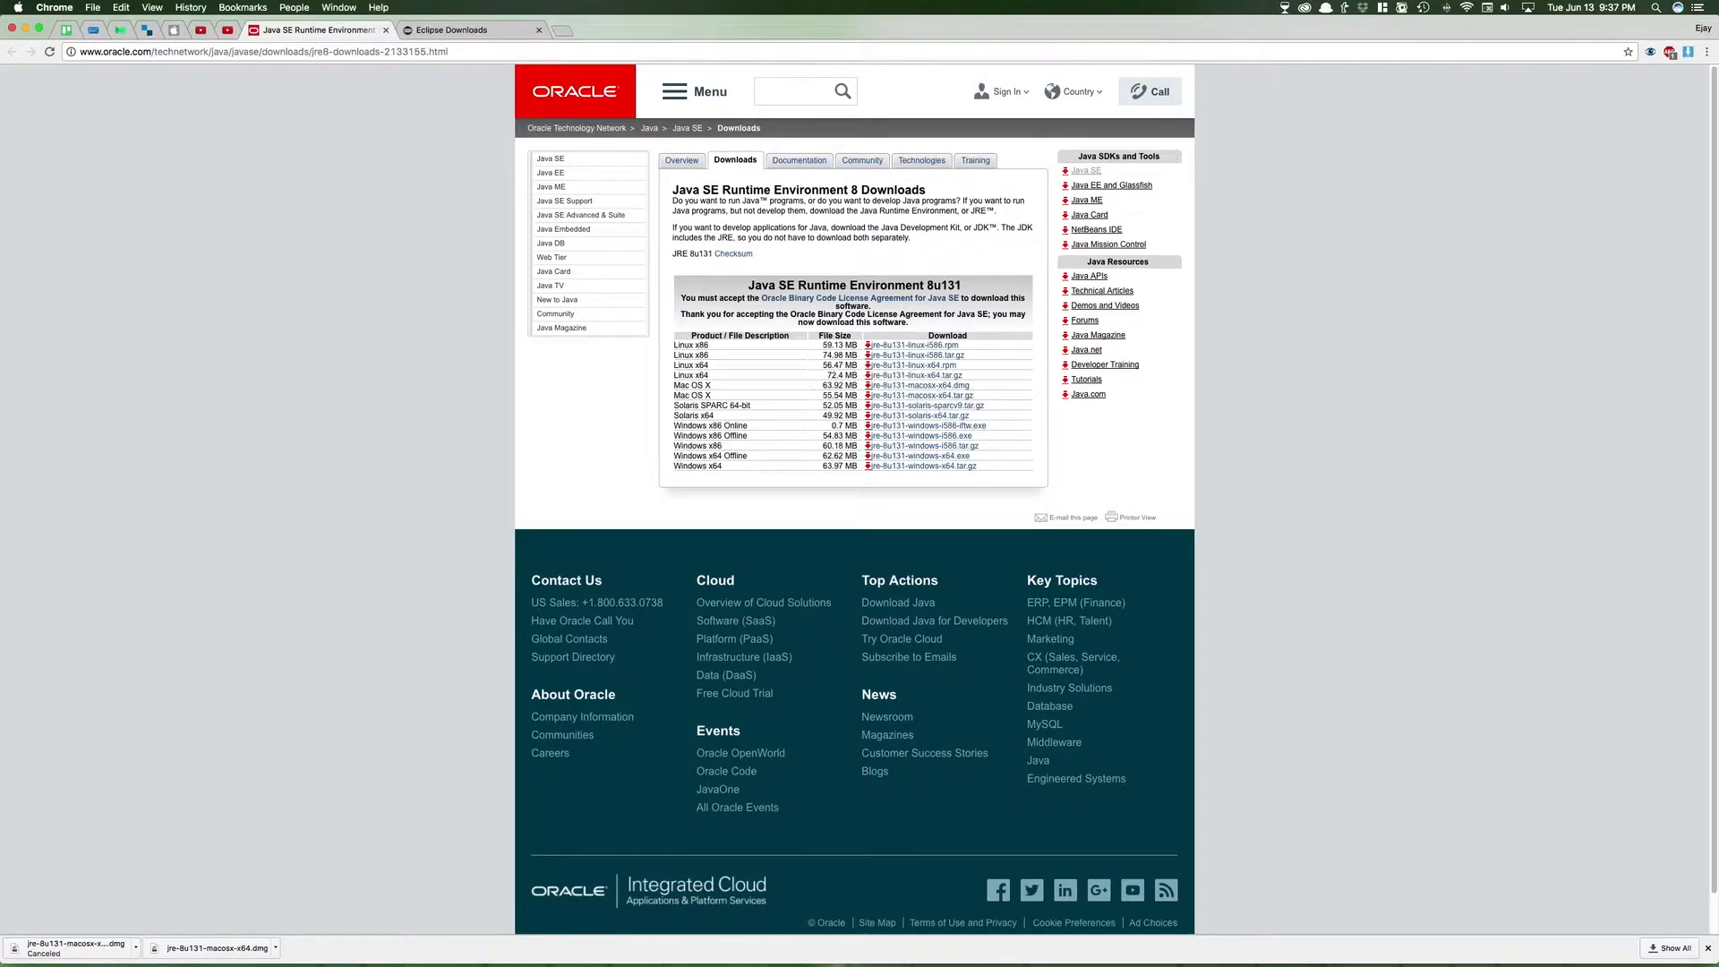
Go to the Eclipse Downloads tab and choose the Eclipse IDE for C/C++ Developers package.
left_click(472, 30)
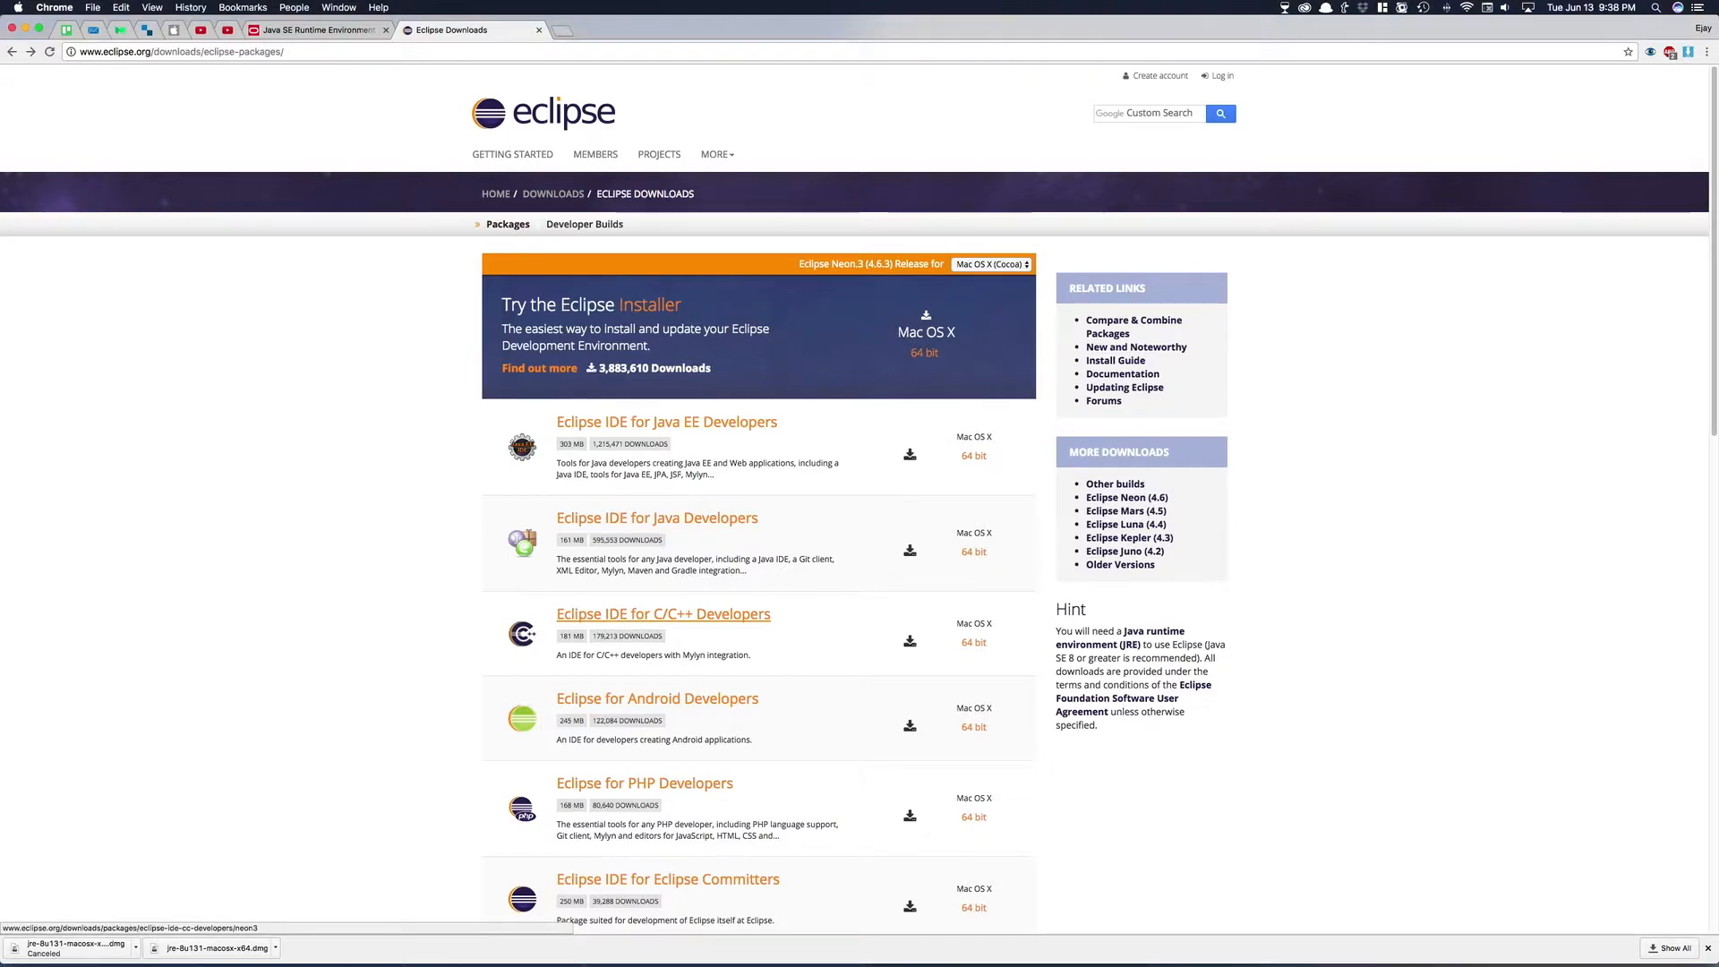
left_click(663, 613)
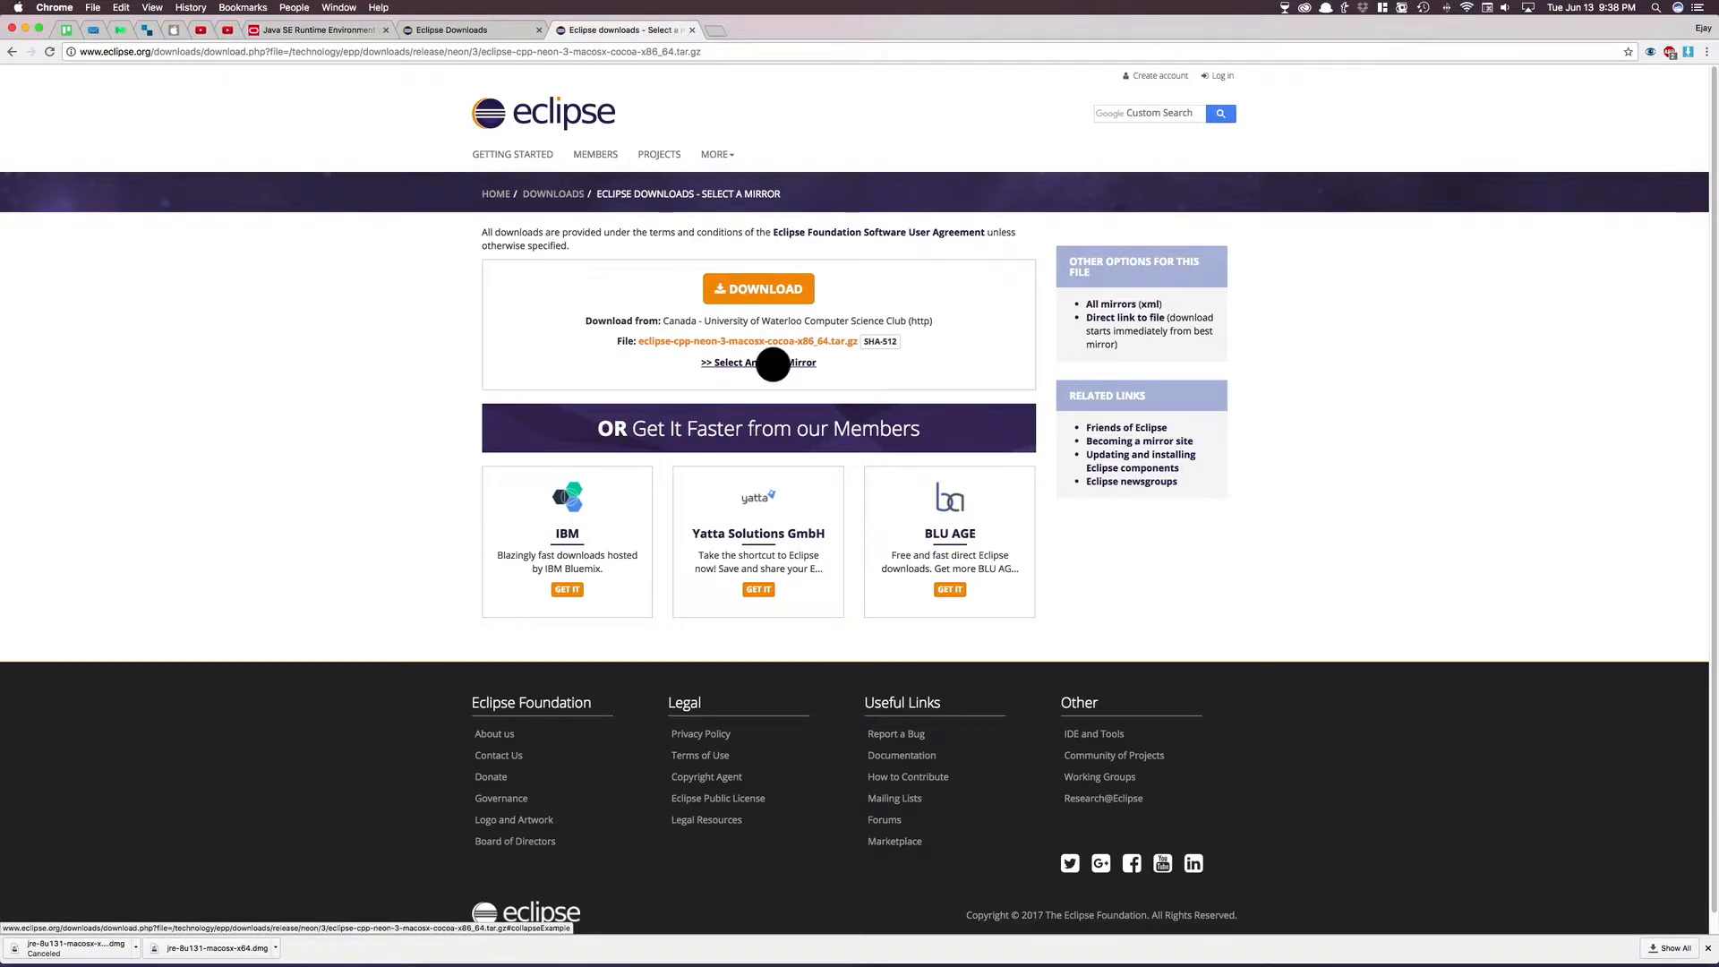
Pick another mirror and download eclipse-cpp-neon-3-macosx-cocoa-x86_64.tar.gz.
left_click(758, 363)
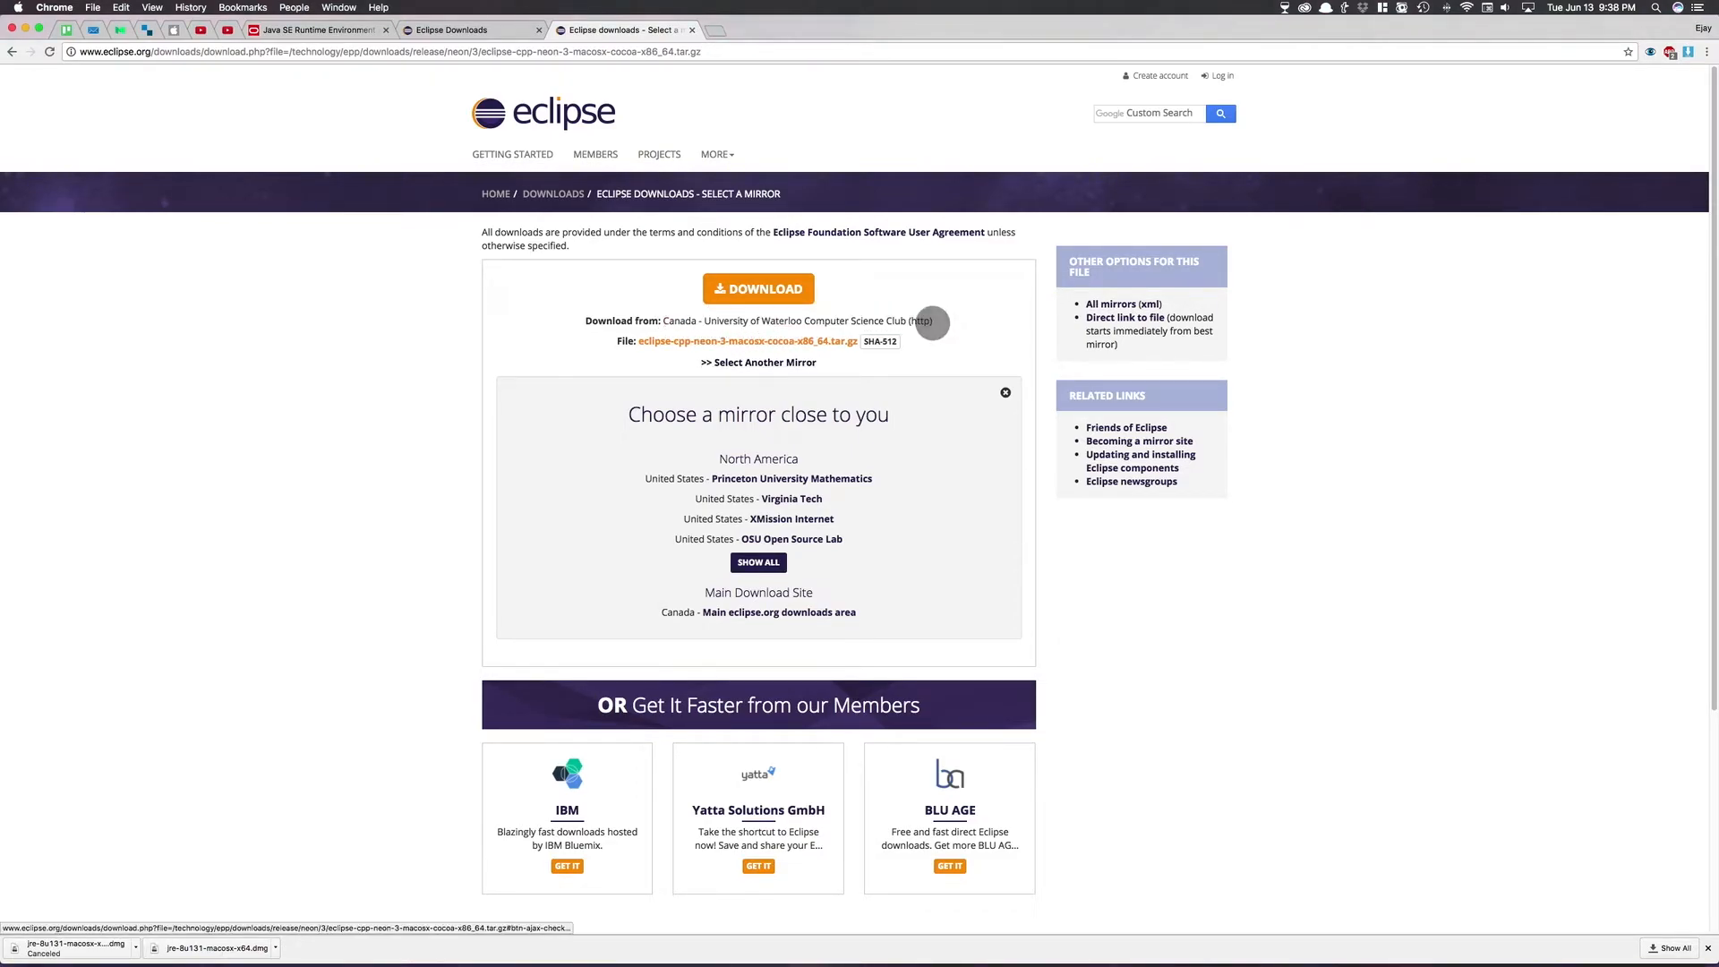
left_click(757, 289)
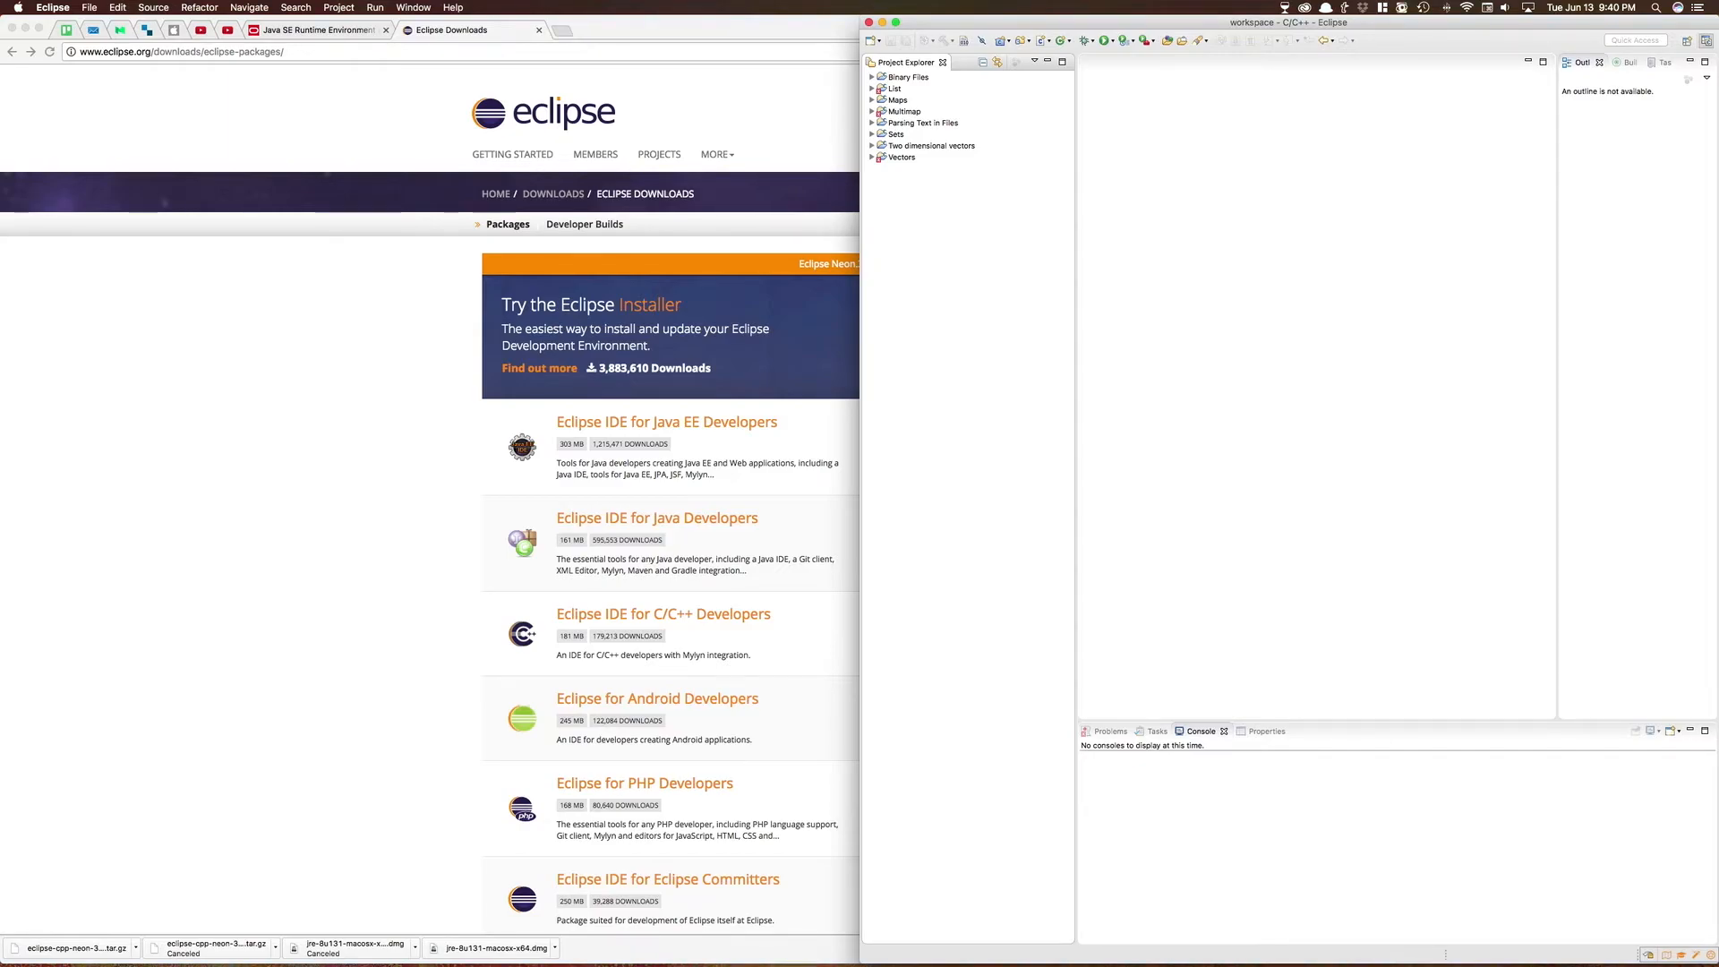
Open Eclipse's new-item menu offering C++ Project and C Project.
left_click(89, 8)
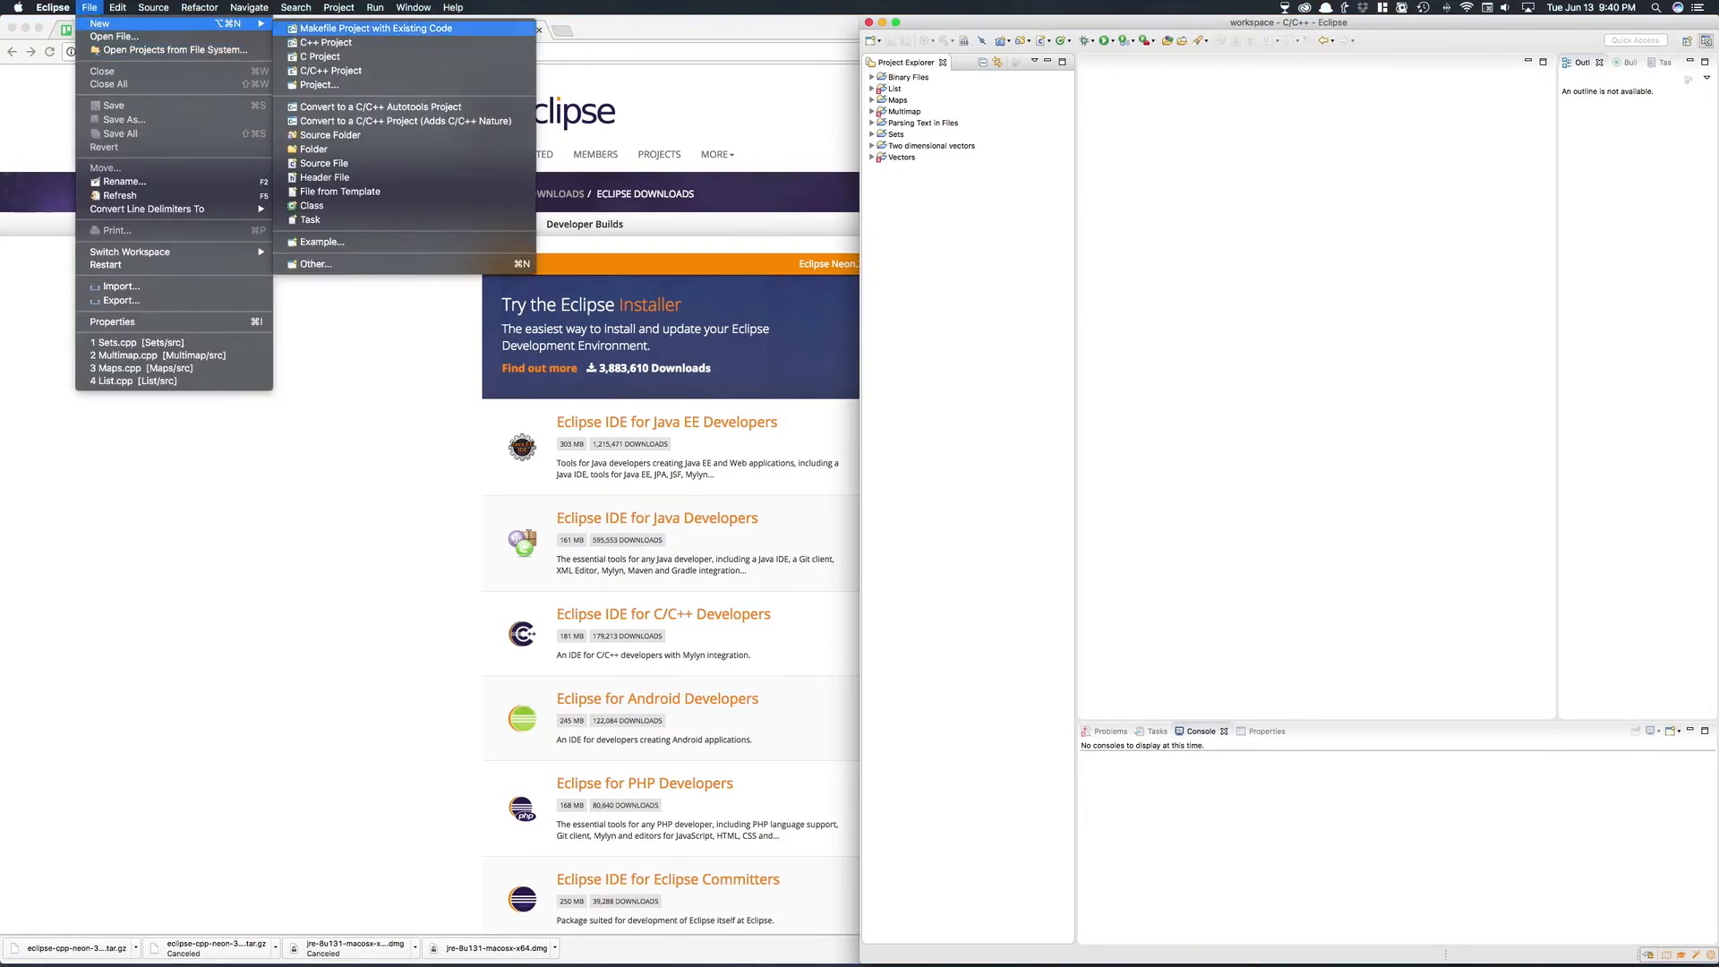
mouse_move(326, 42)
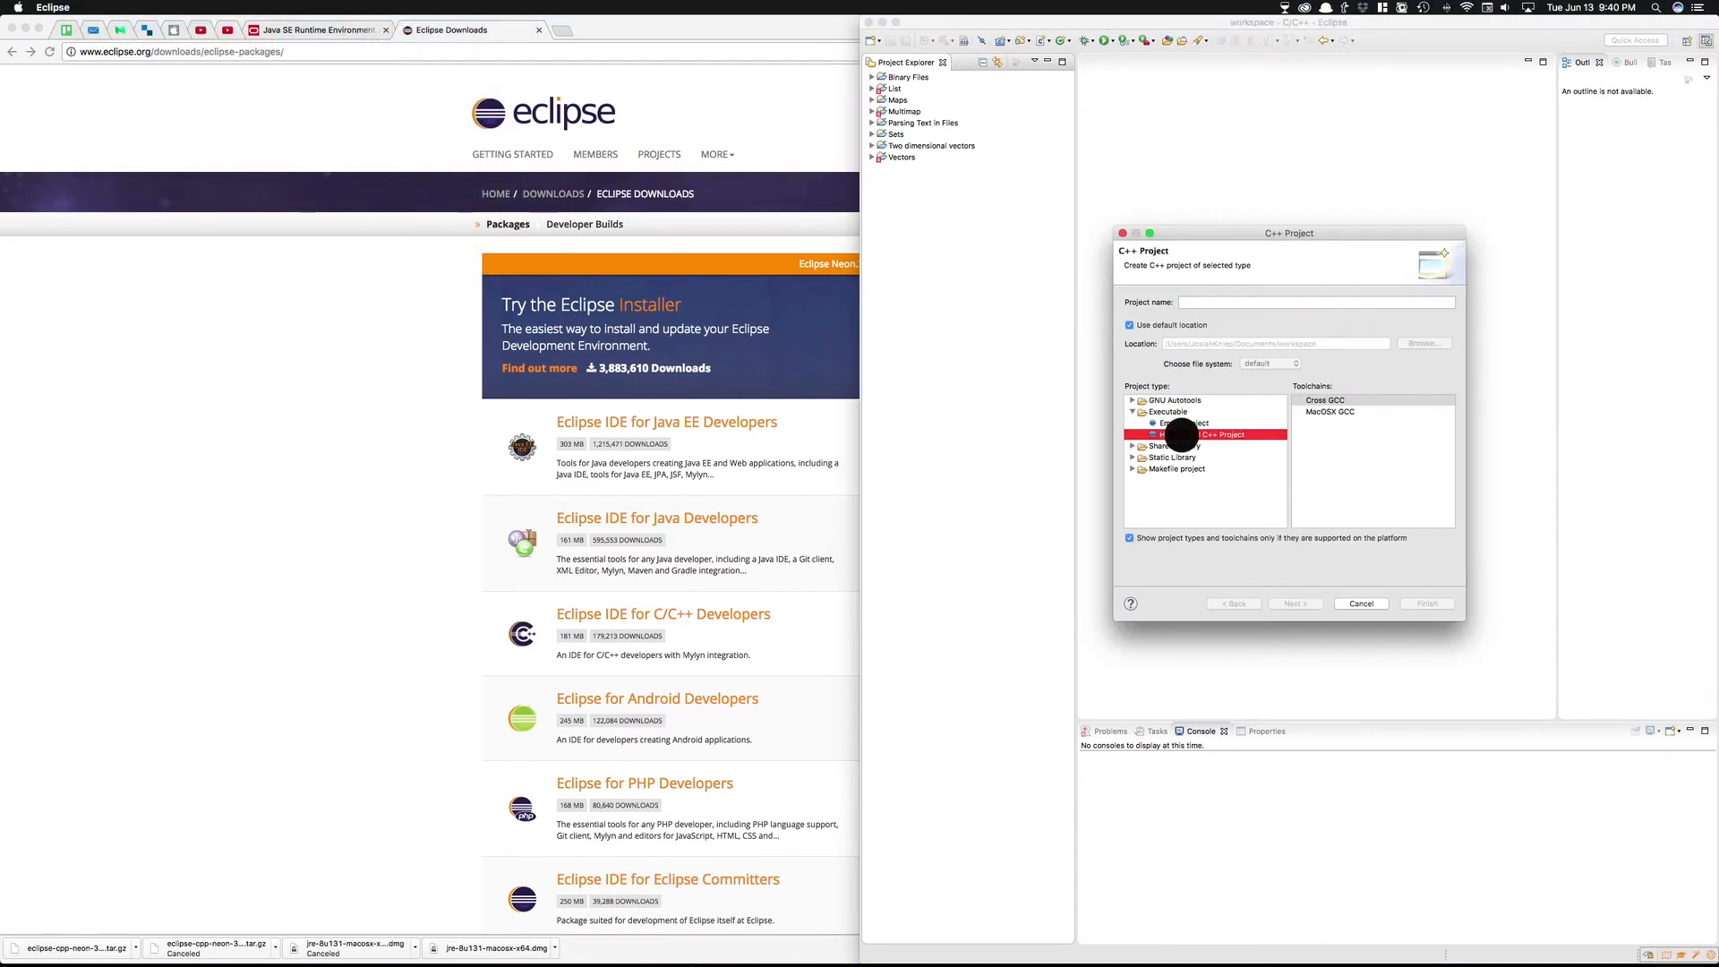
Create Hello World C++ project 'dfsfds' using the MacOSX GCC toolchain.
left_click(1192, 434)
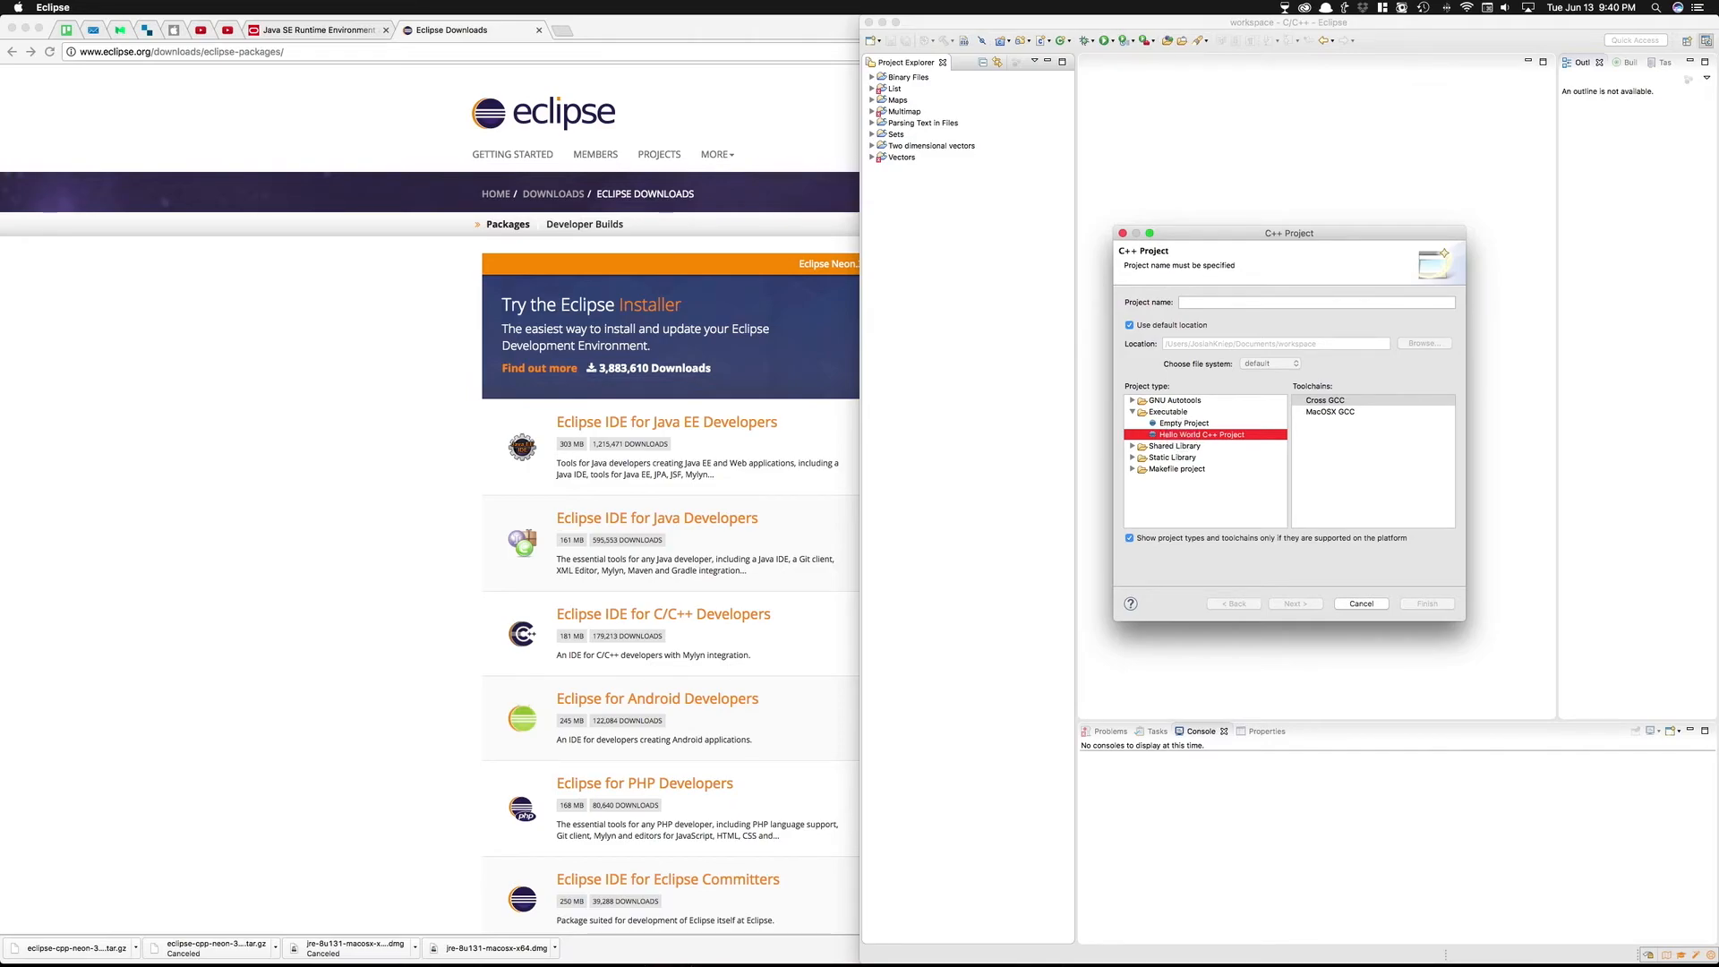
left_click(1330, 412)
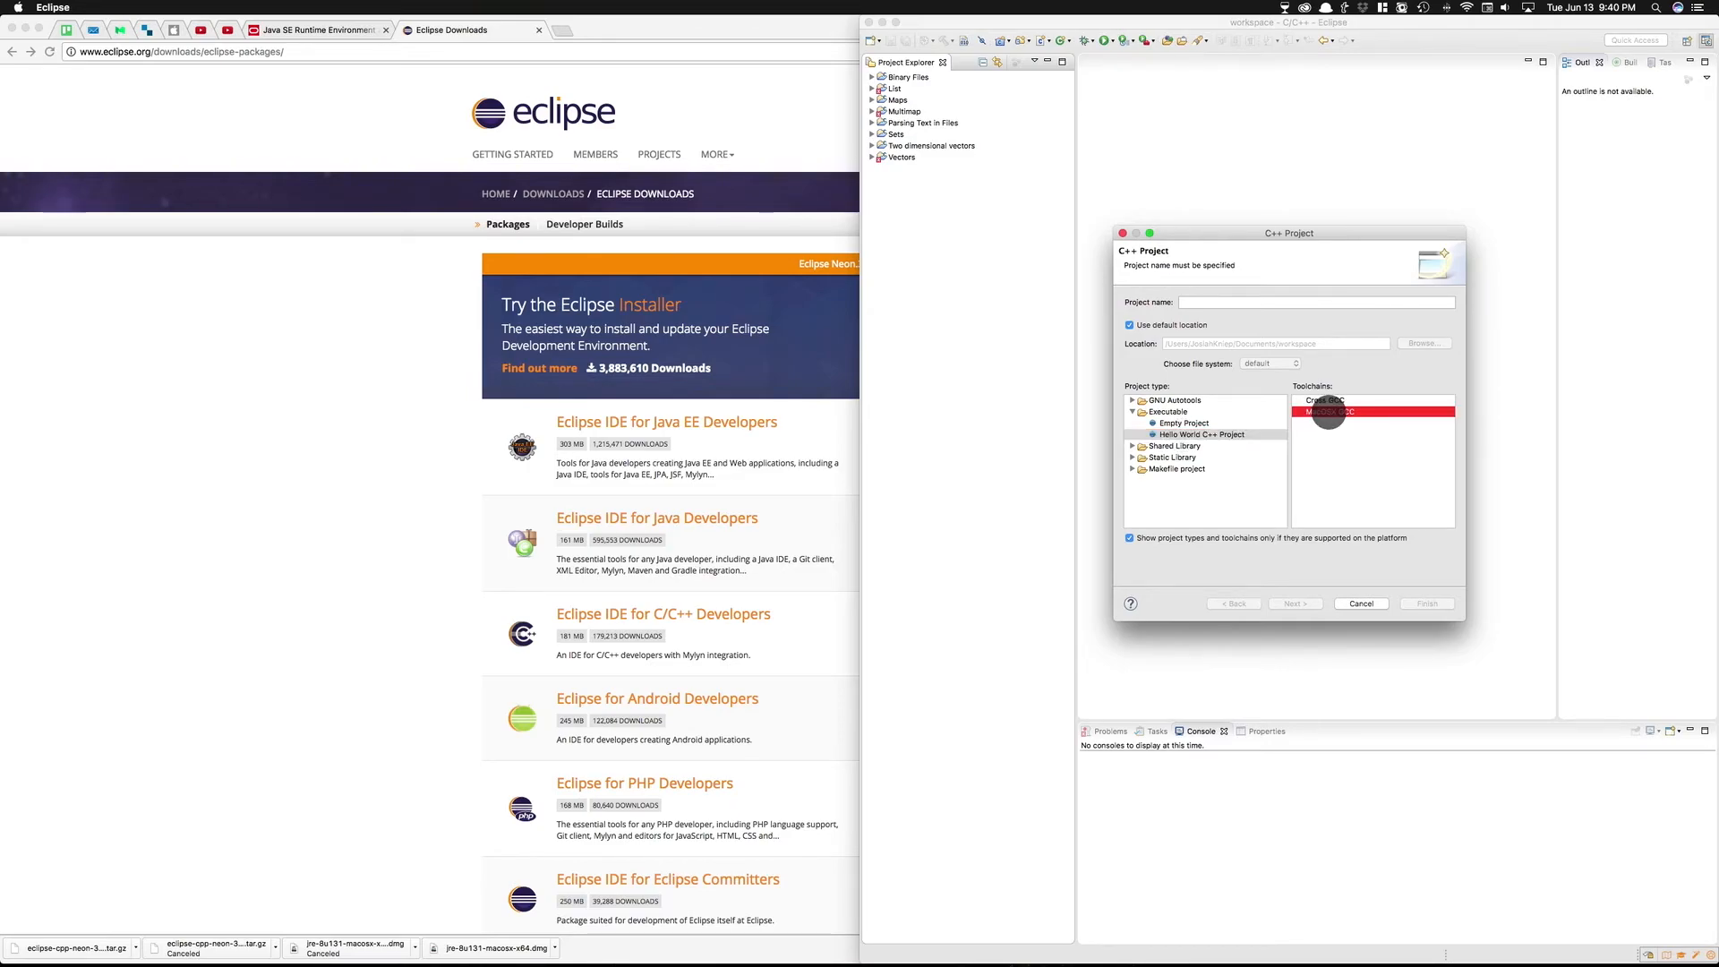
type("dfsfds")
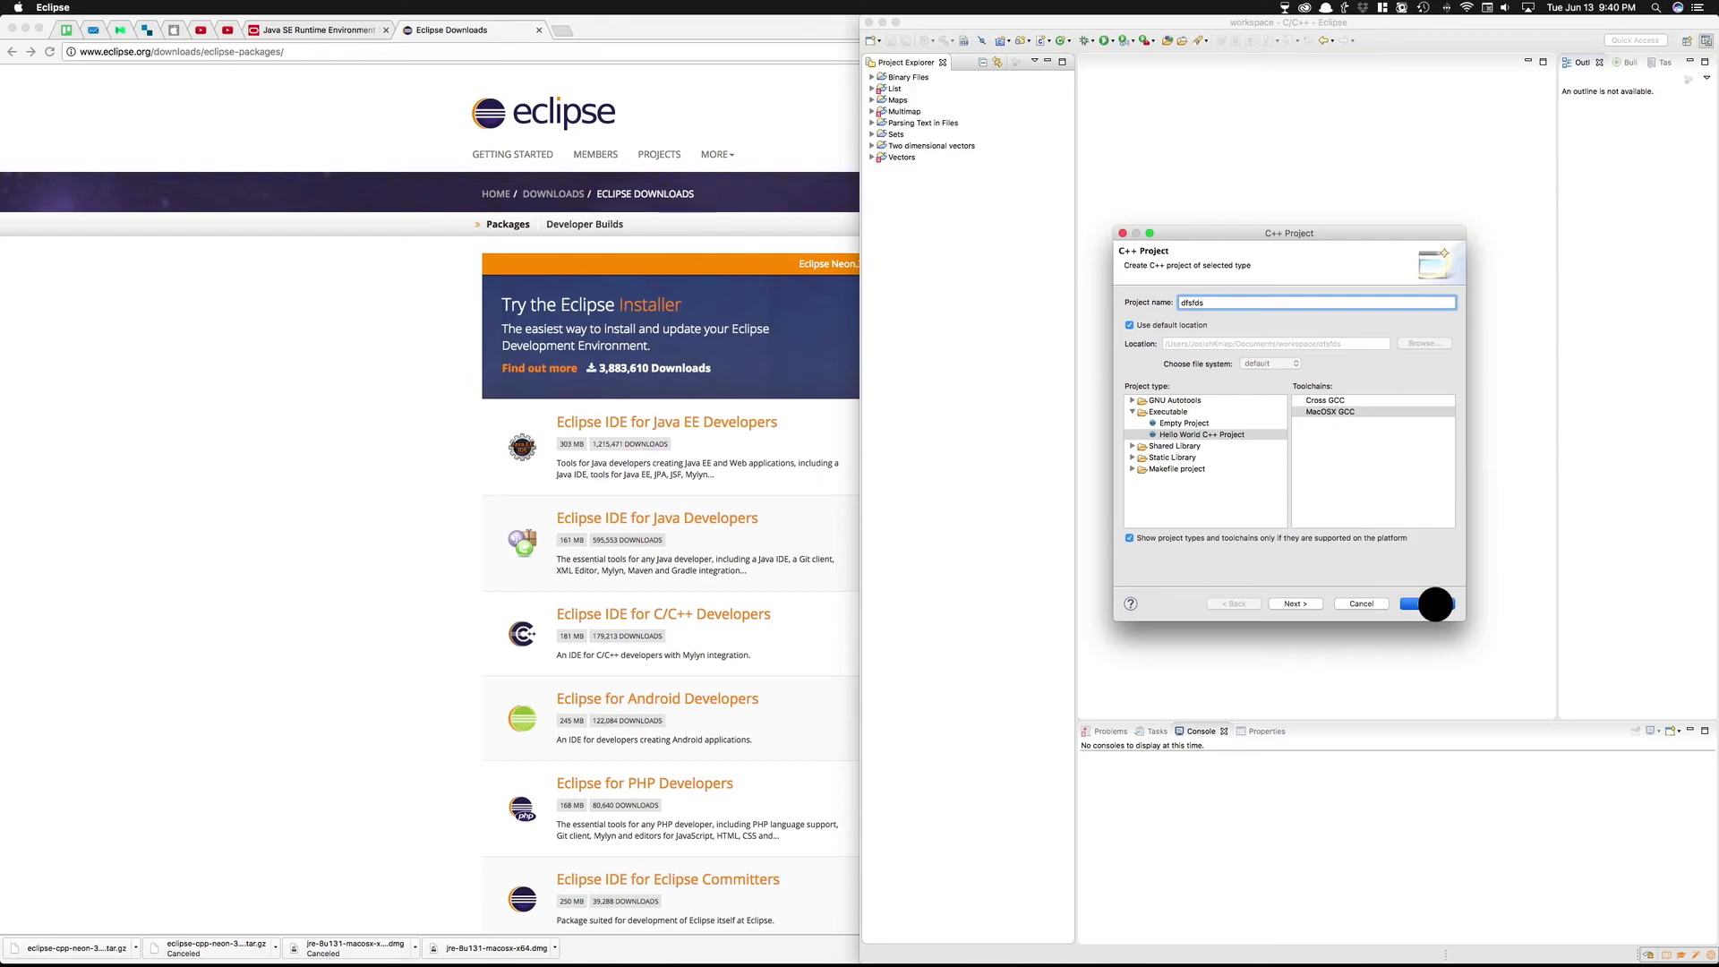
left_click(1432, 605)
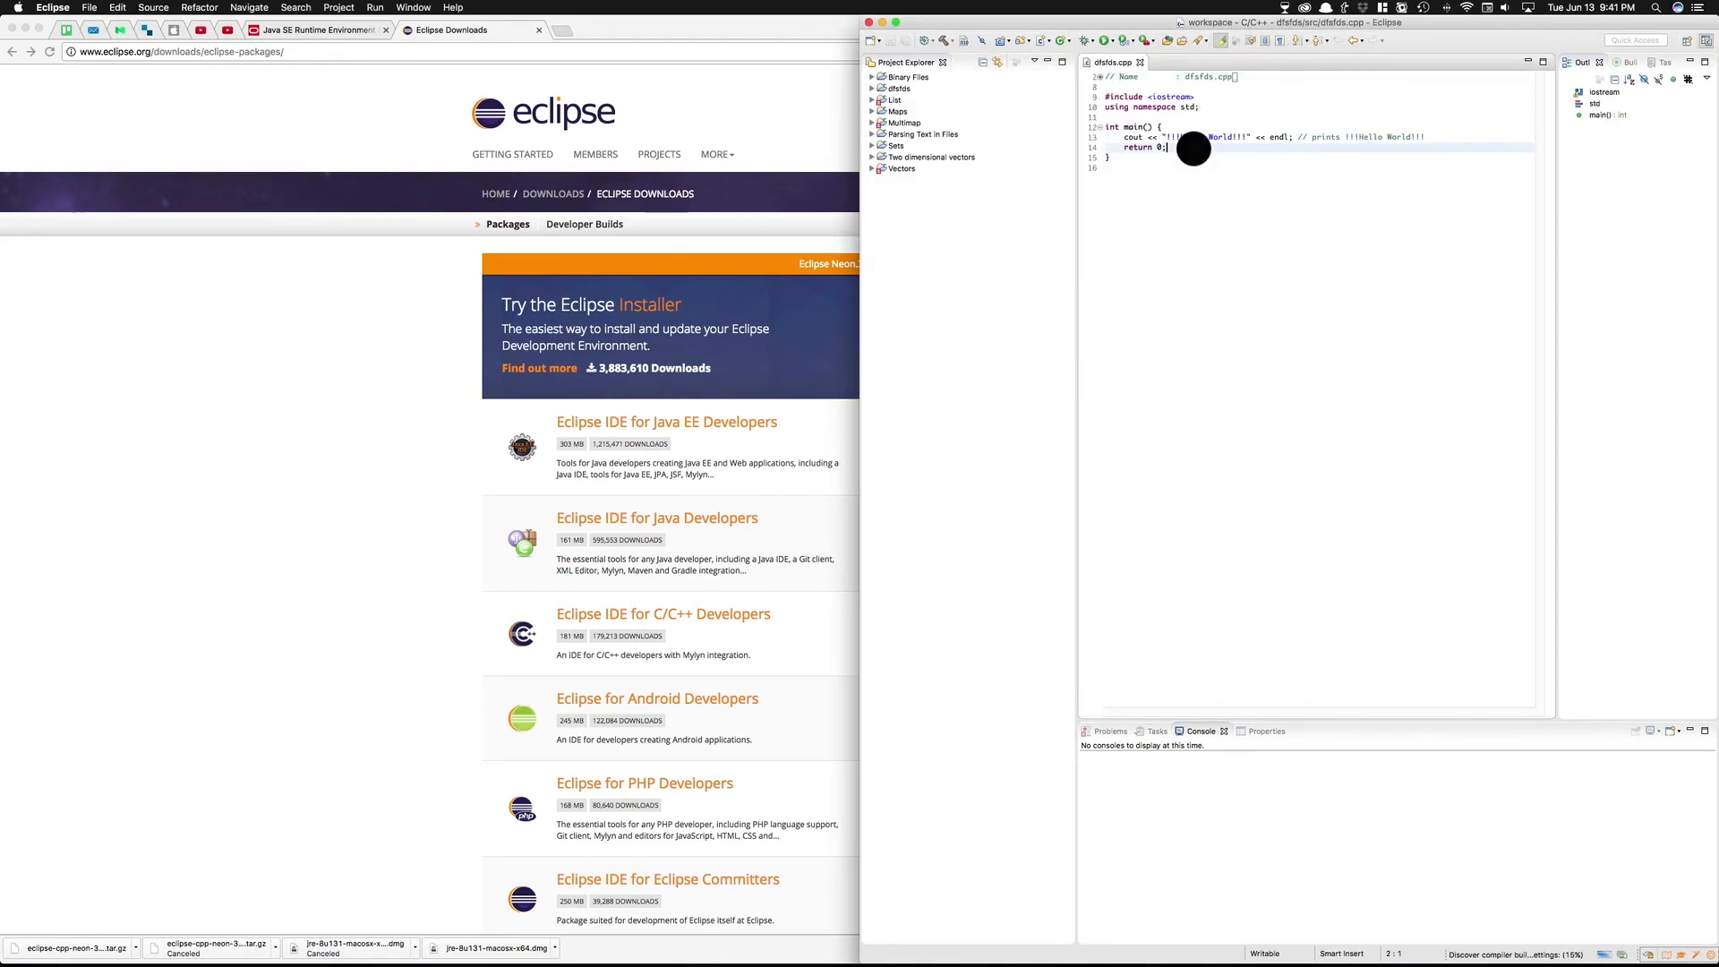